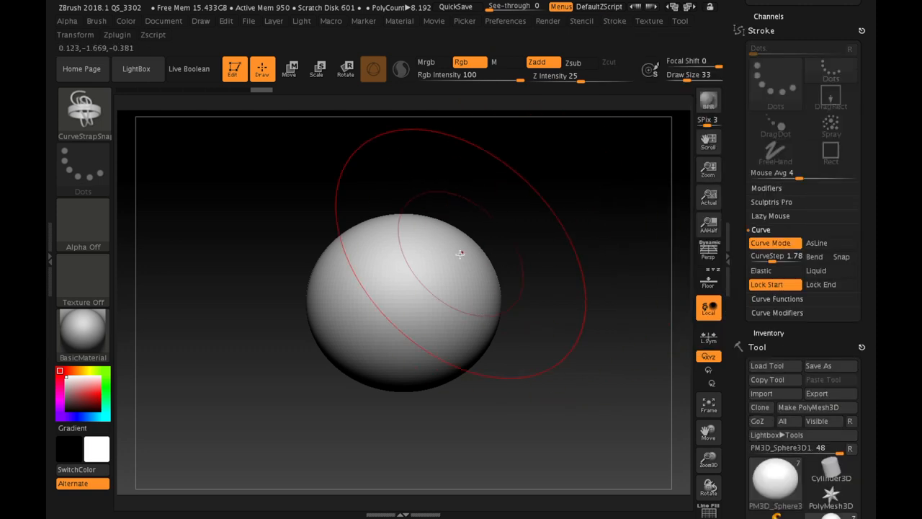
Step: Draw a curve from the sphere surface outward to generate a wide, sharply bent strap
click(695, 75)
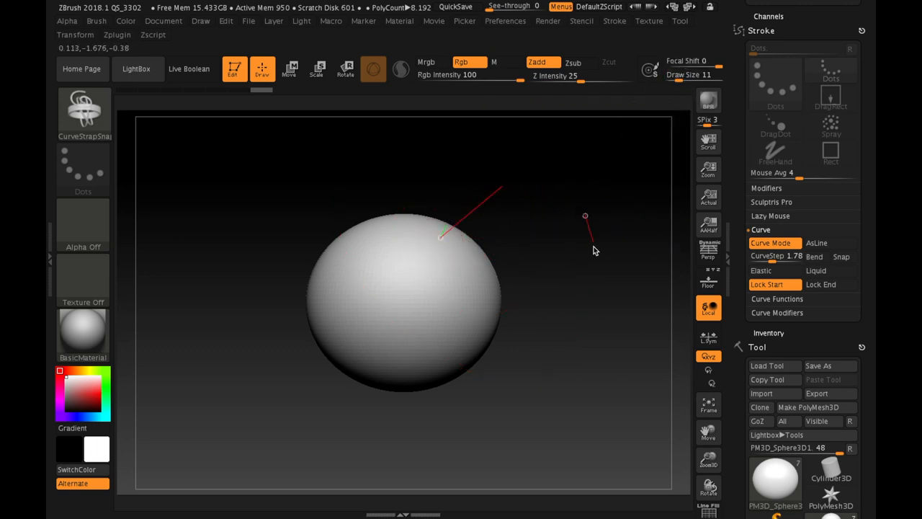
drag(443, 233, 674, 205)
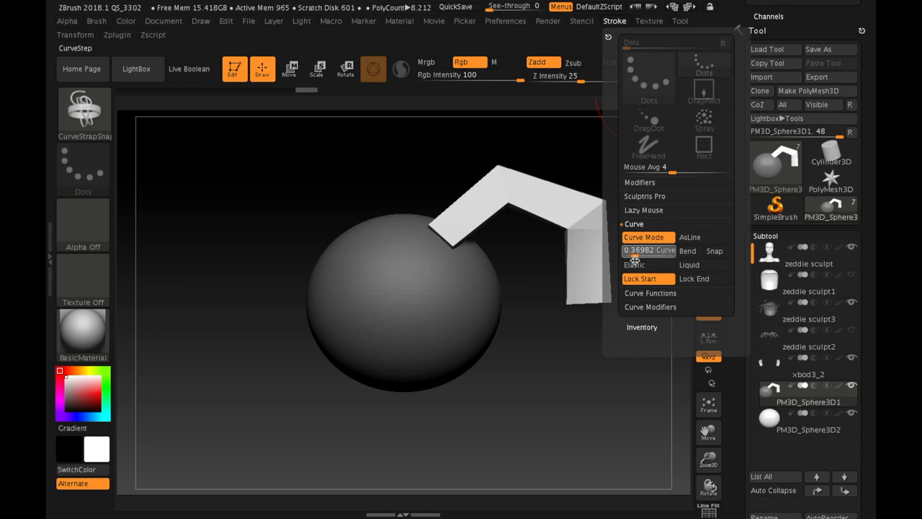
Step: Lower CurveStep to about 0.36 and draw a smoother strip drooping down from the sphere
drag(433, 291, 542, 345)
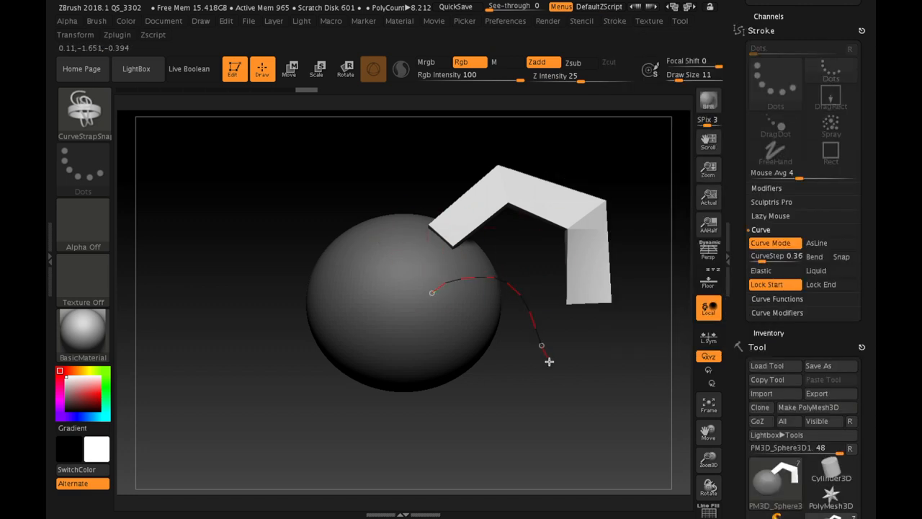
drag(446, 288, 547, 360)
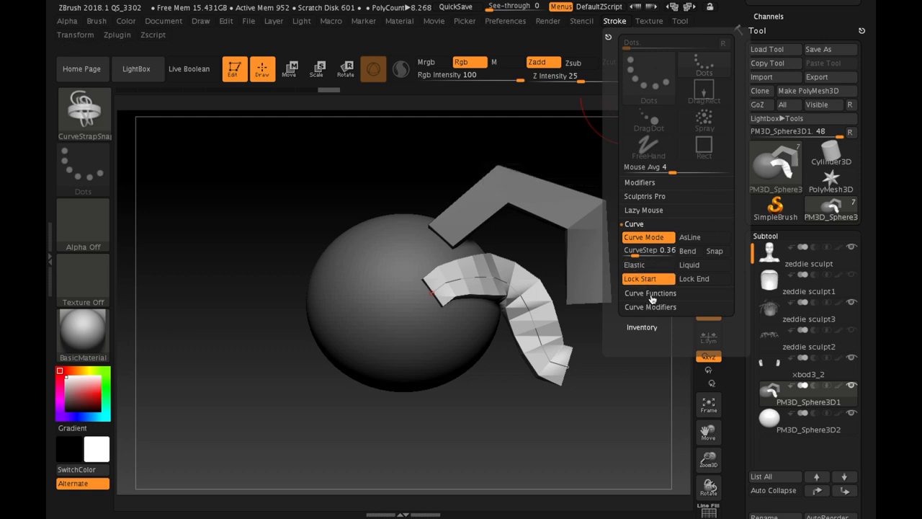
Step: Edit the Curve Falloff graph into a deep U shape, high at both ends and low in the middle
click(651, 307)
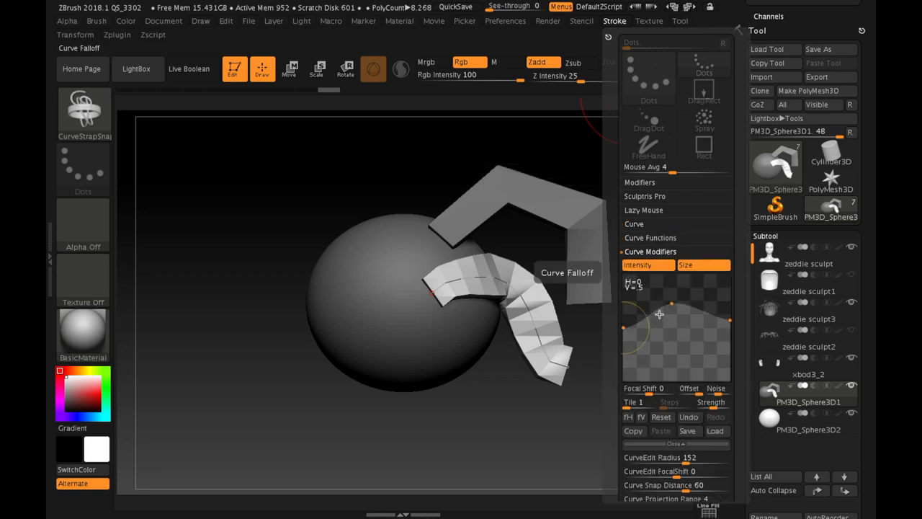
drag(655, 305, 634, 288)
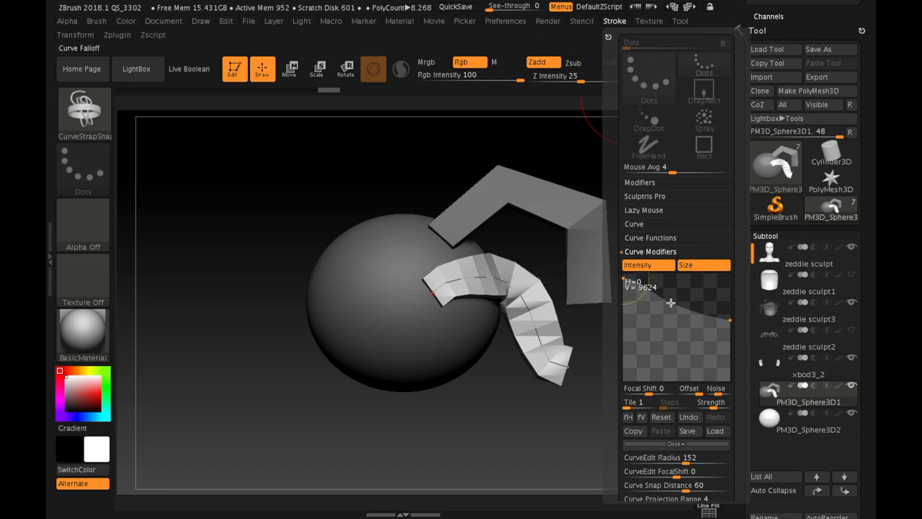
drag(671, 303, 729, 359)
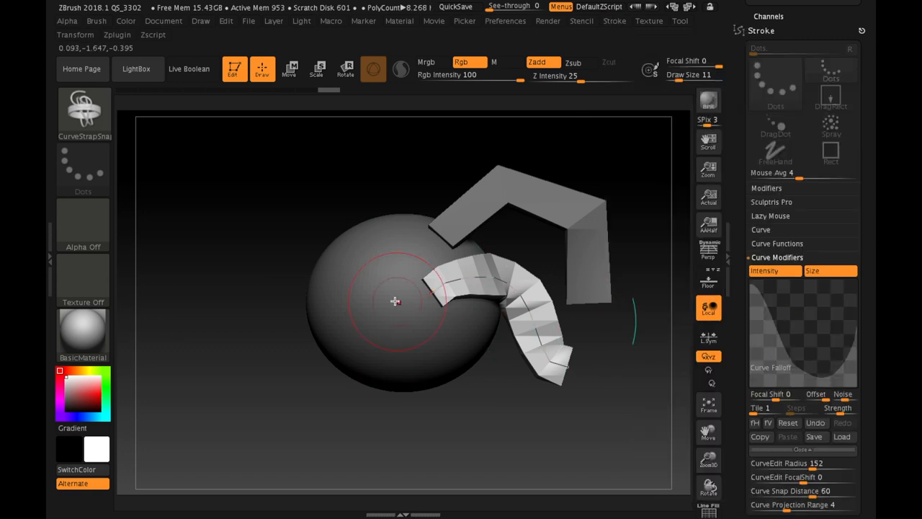
Step: Draw two more curved strips from the sphere, including a long one arcing outward
drag(394, 301, 230, 317)
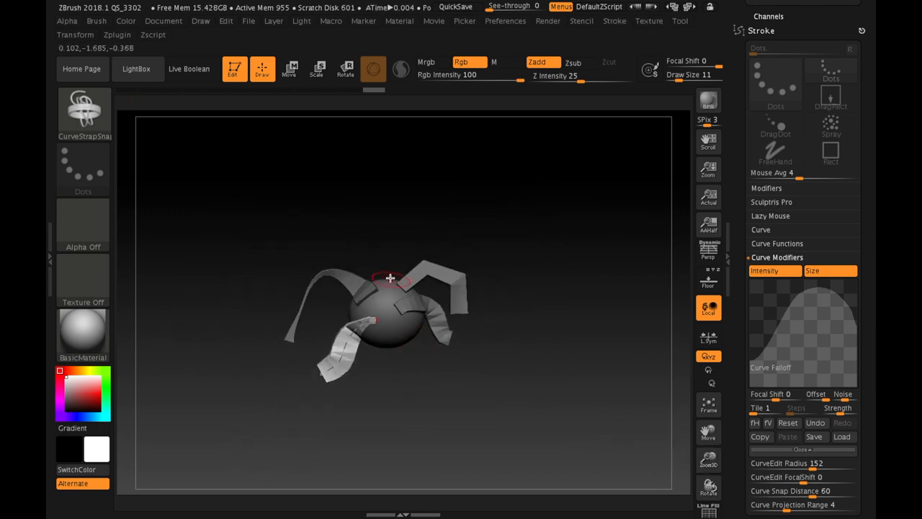
drag(388, 280, 641, 311)
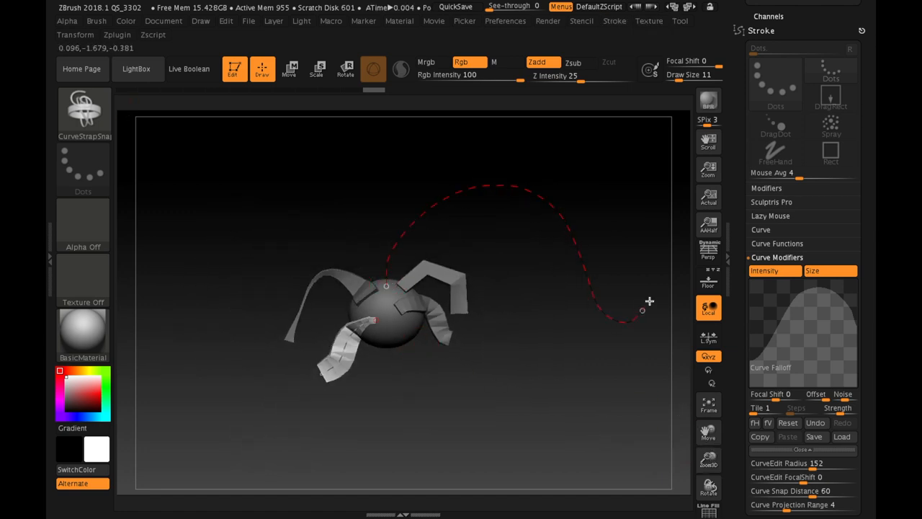